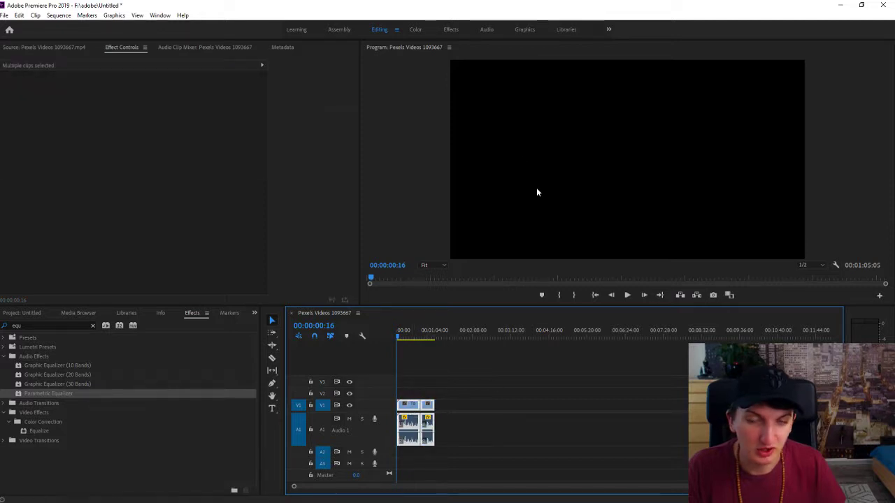
- Render the selected gameplay video and audio clips with Sequence > Render Selection
{"action": "left_click", "coordinate": [59, 16]}
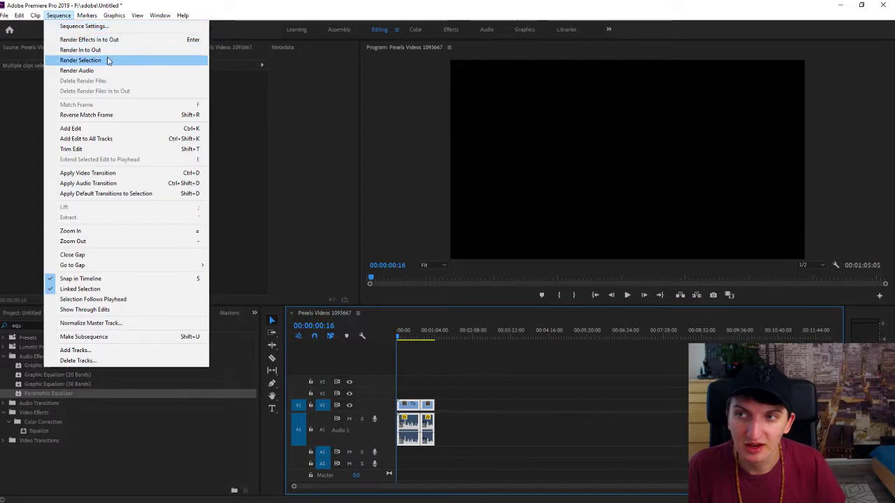
{"action": "left_click", "coordinate": [80, 60]}
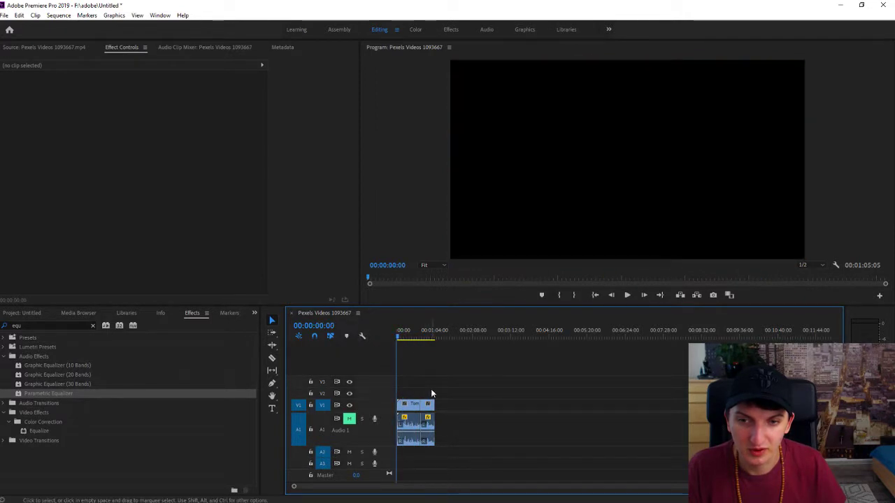
{"action": "left_click", "coordinate": [59, 15]}
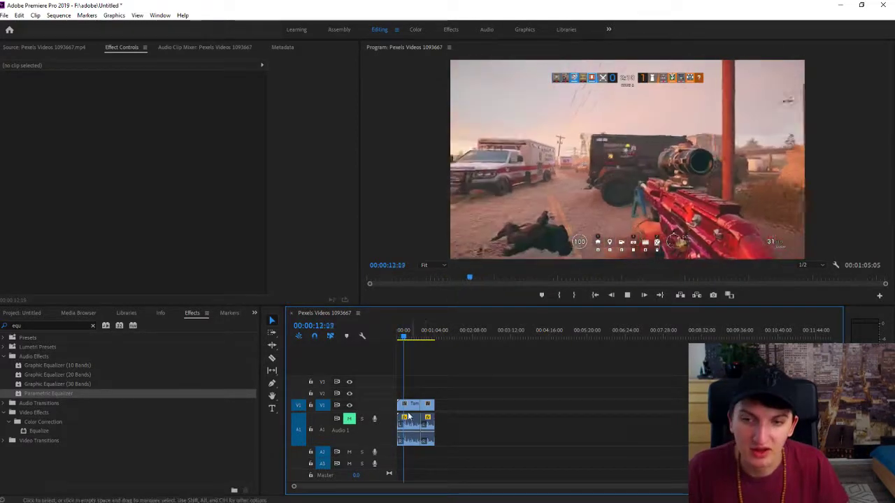
- Reopen the Sequence menu of rendering commands after previewing the gameplay footage
{"action": "left_click", "coordinate": [59, 16]}
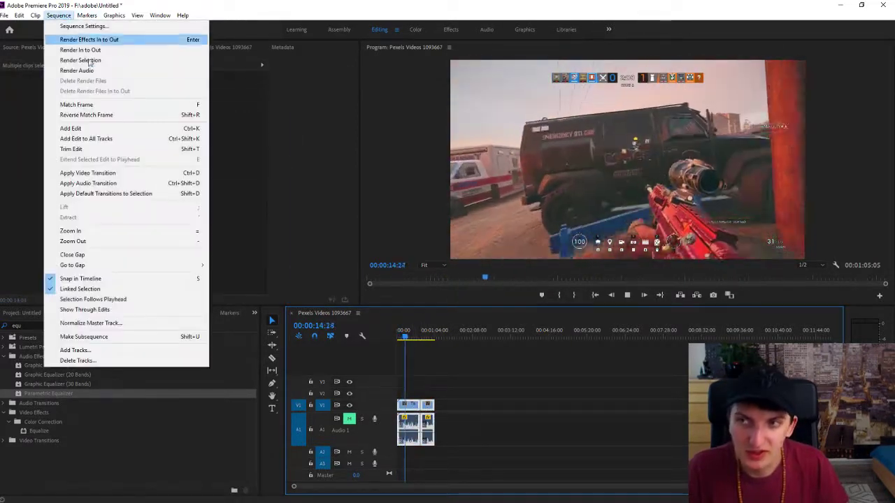